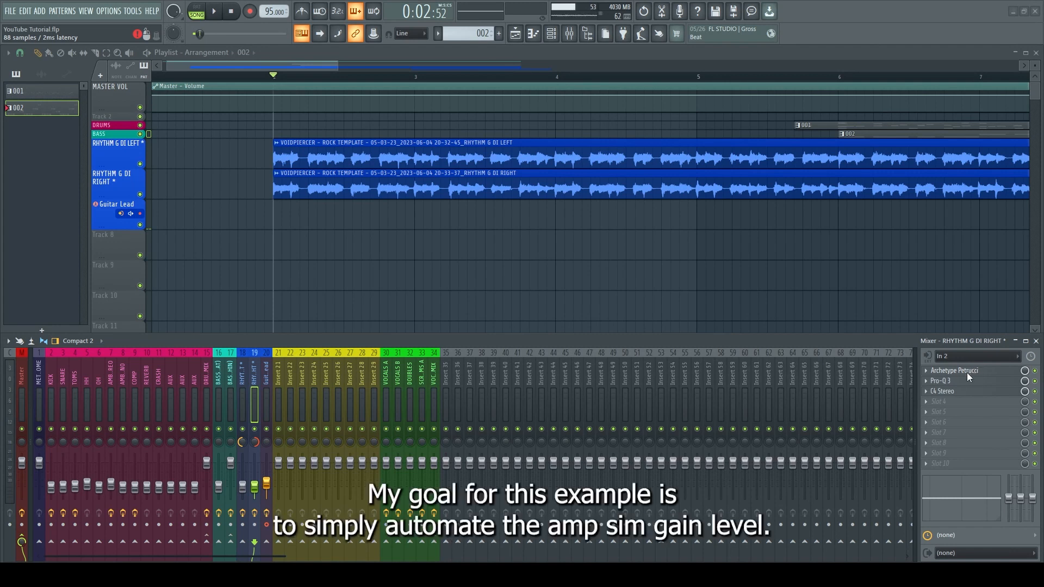
# Open the Archetype Petrucci amp plugin on the RHYTHM G DI RIGHT mixer insert
pyautogui.click(953, 370)
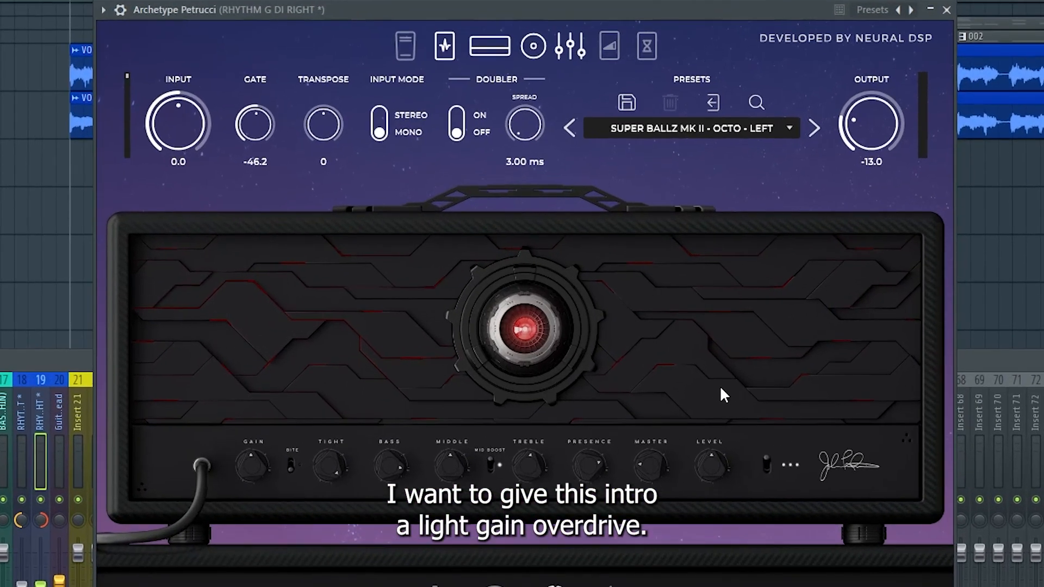
pyautogui.moveTo(685, 8)
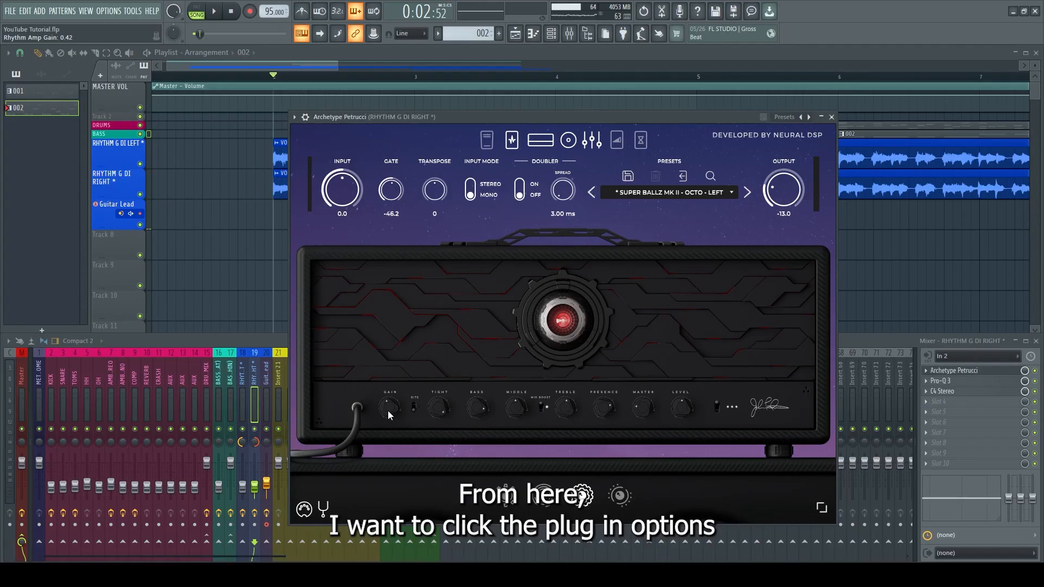
# Browse the Archetype Petrucci parameters and bring up the Rhythm Amp Gain actions menu
pyautogui.click(294, 117)
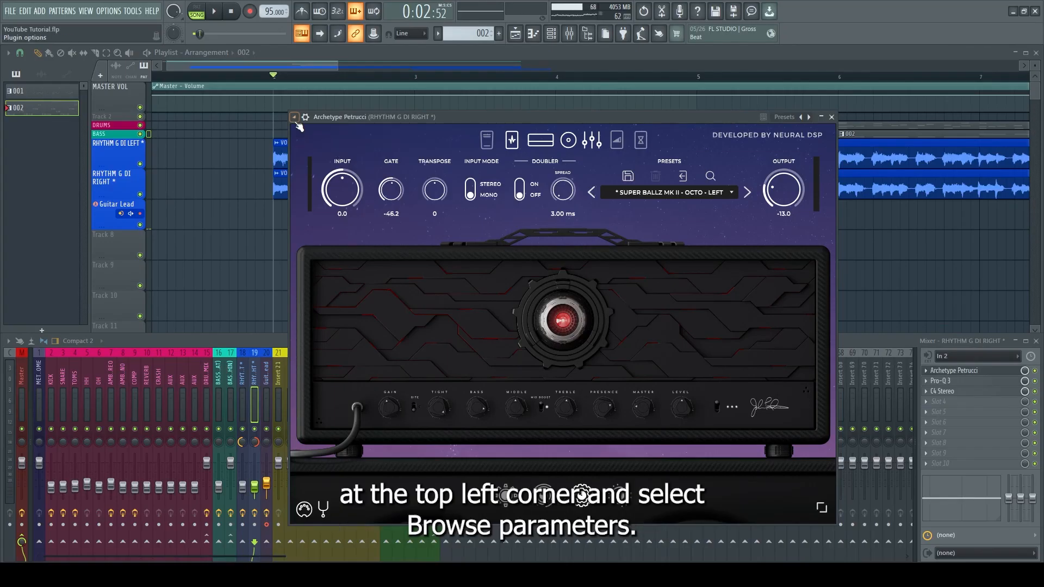
pyautogui.click(293, 118)
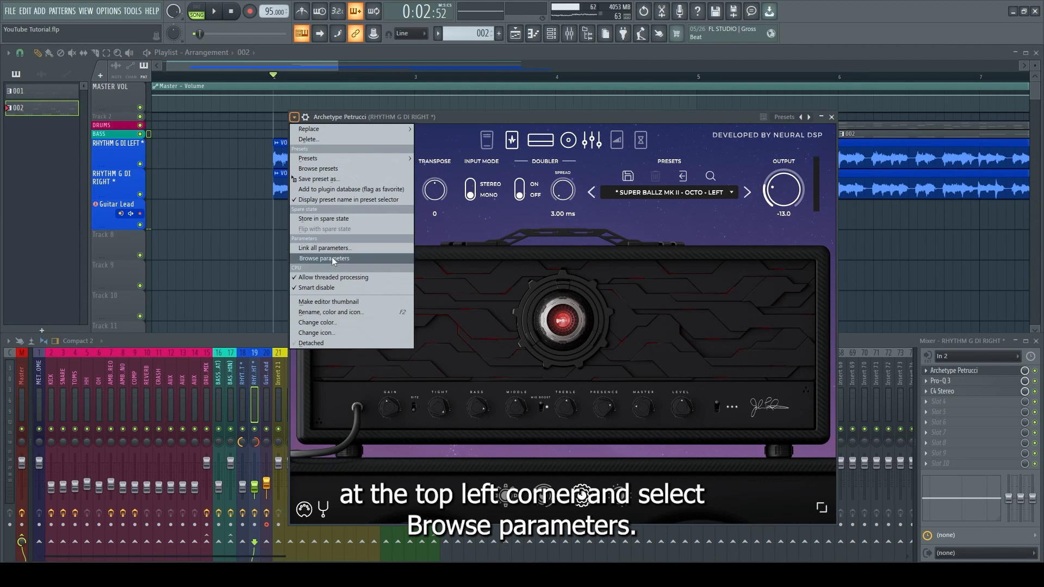
pyautogui.click(324, 258)
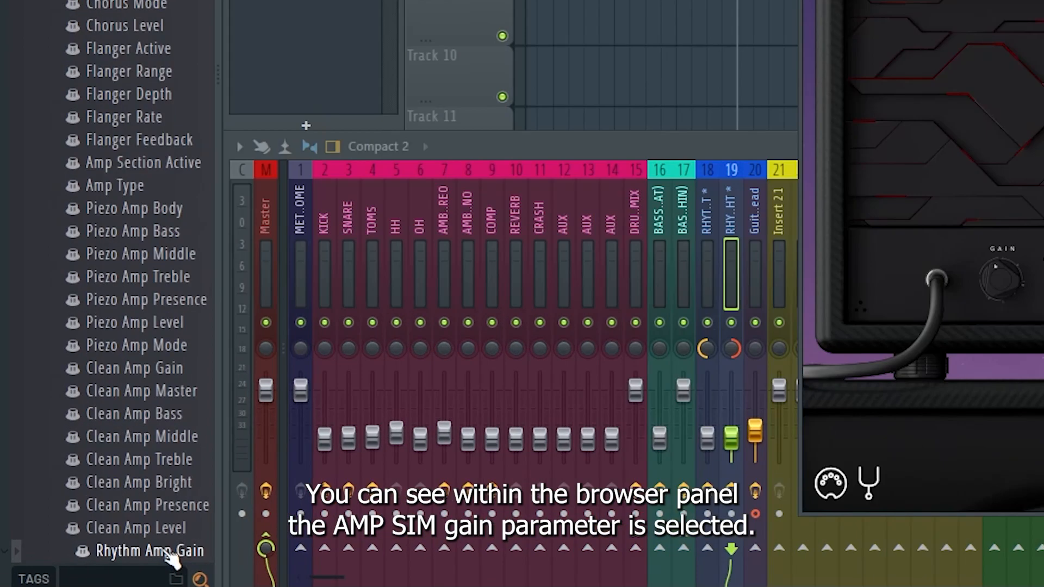
pyautogui.rightClick(150, 550)
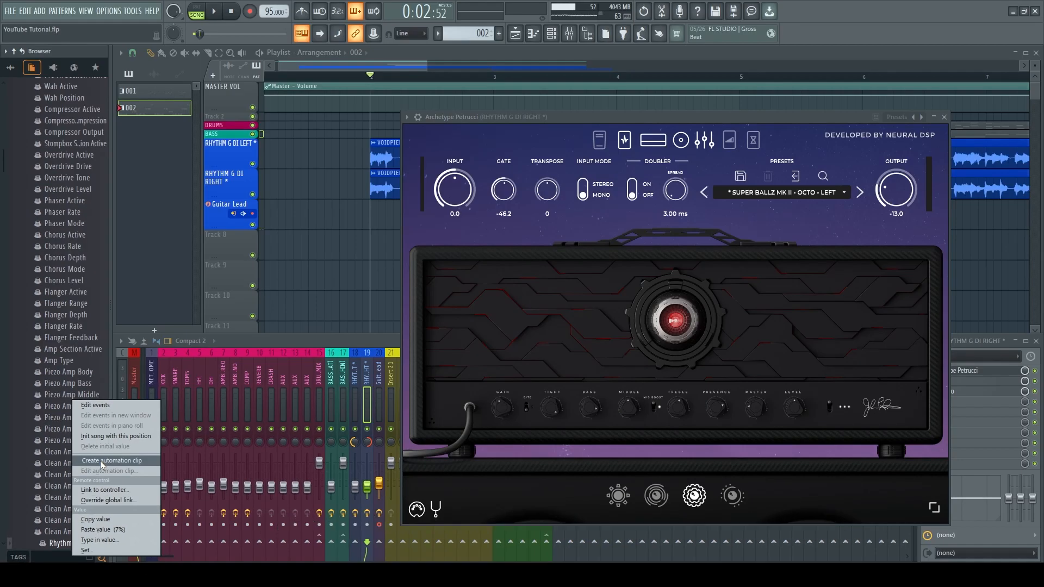
pyautogui.click(111, 460)
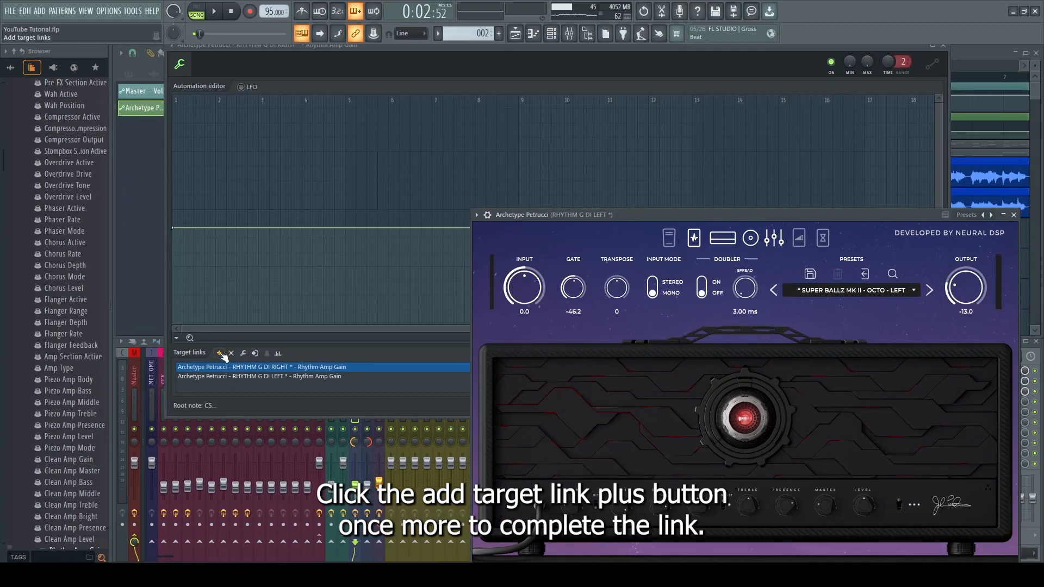
# Add the left guitar amp's Rhythm Amp Gain as a second target link
pyautogui.click(219, 353)
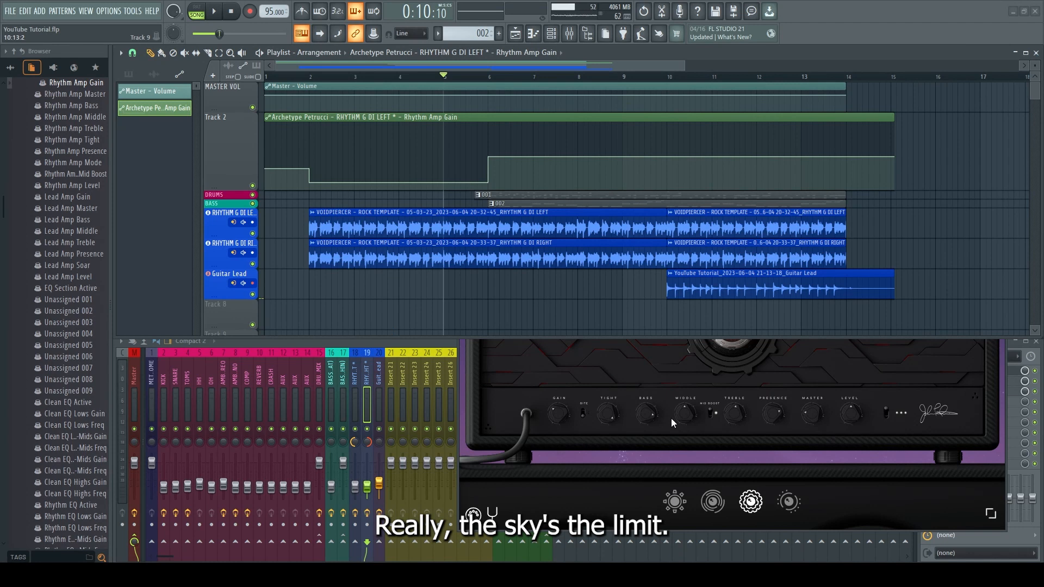
pyautogui.moveTo(624, 384)
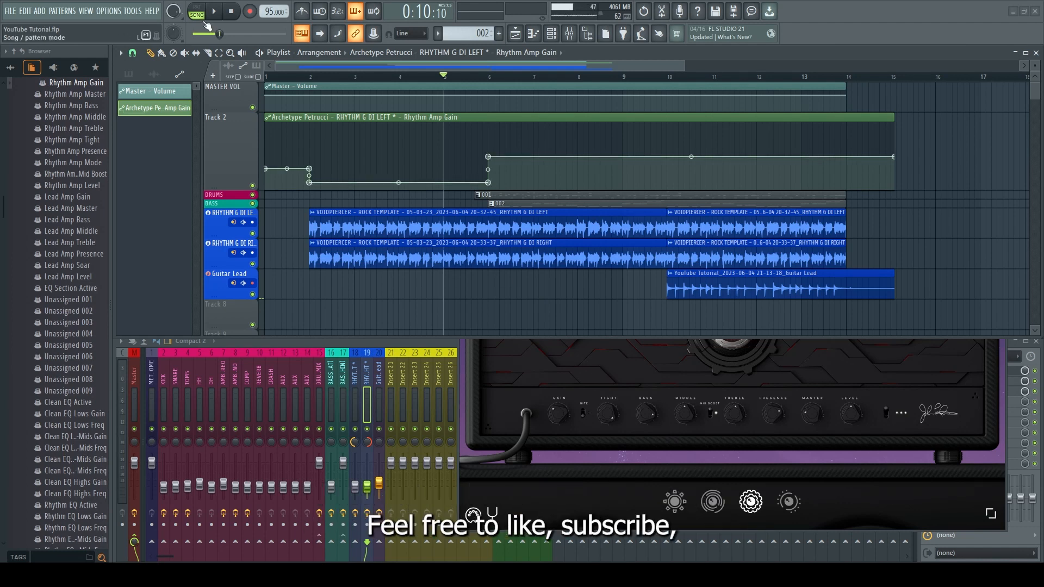
pyautogui.click(230, 12)
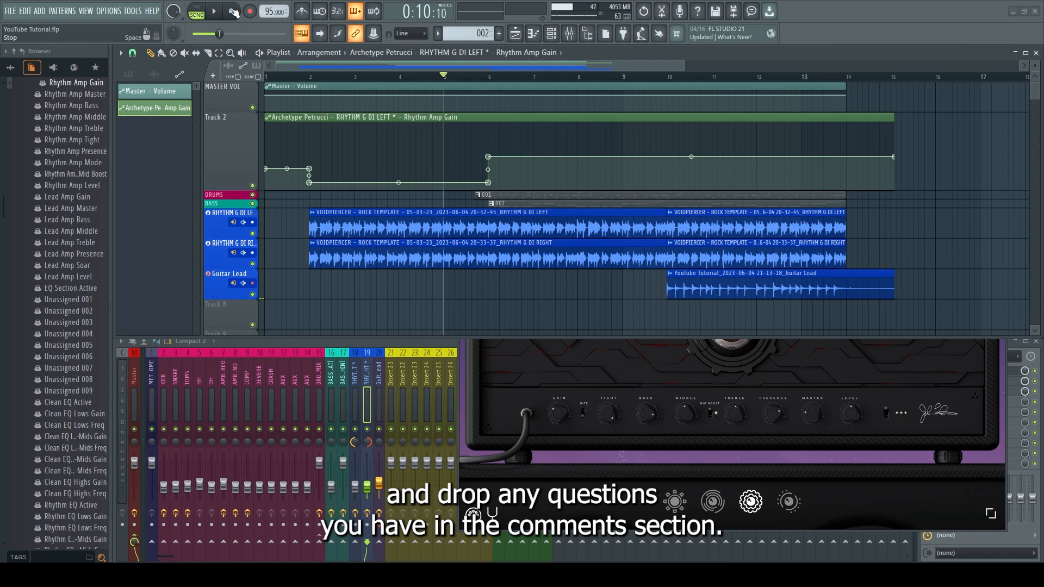